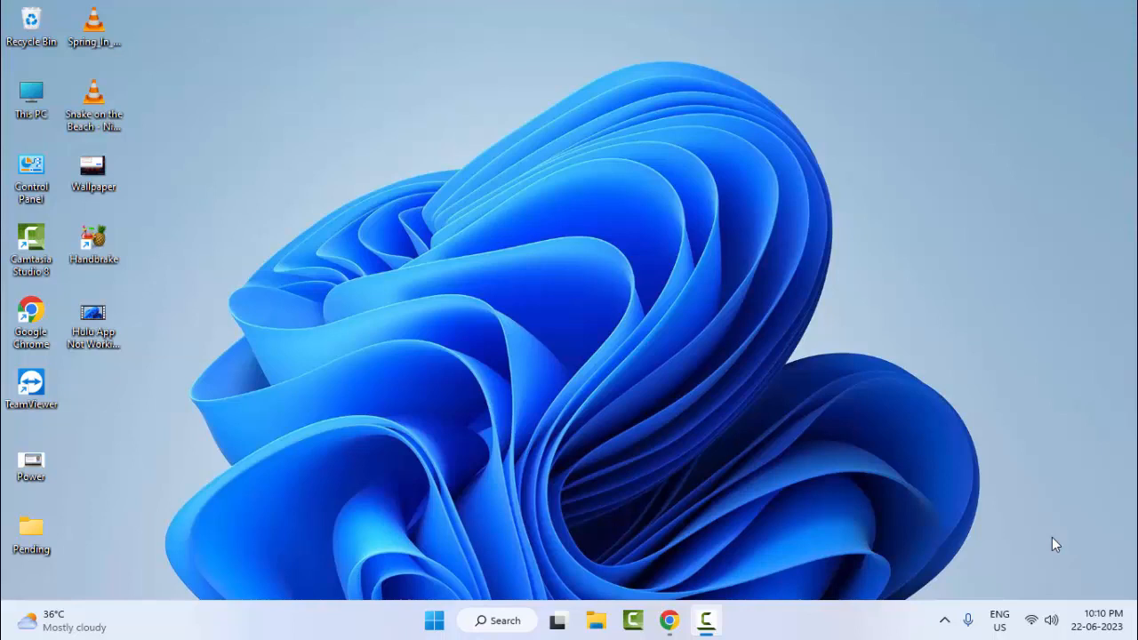
mouse_move(984, 560)
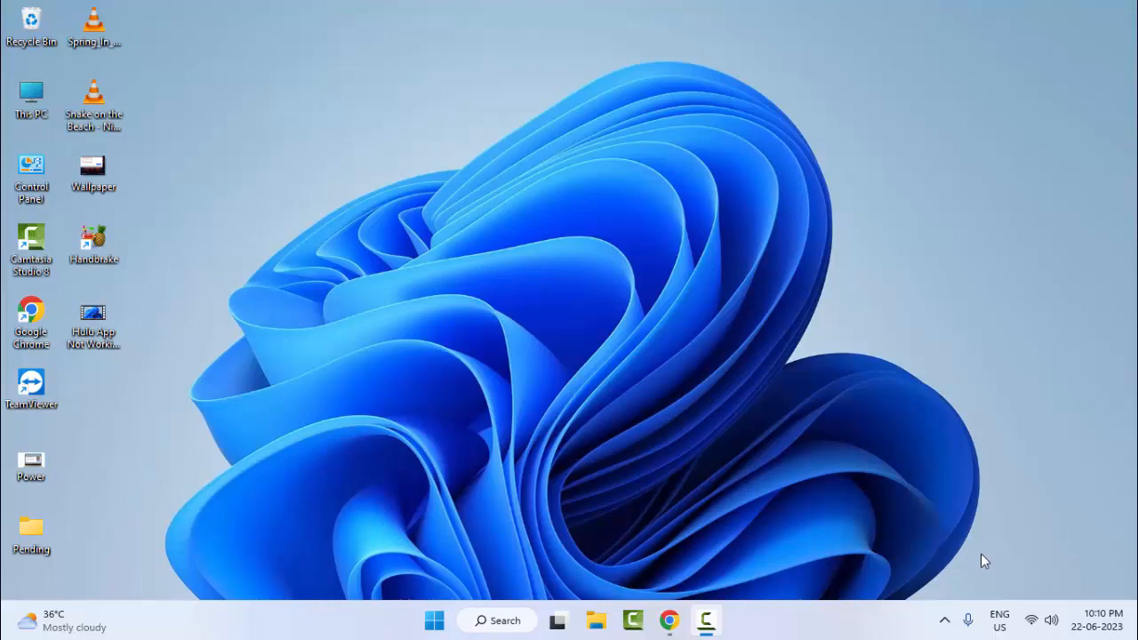
- Clear Chrome's basic browsing data — history, cookies and cached files — for all time
left_click(669, 618)
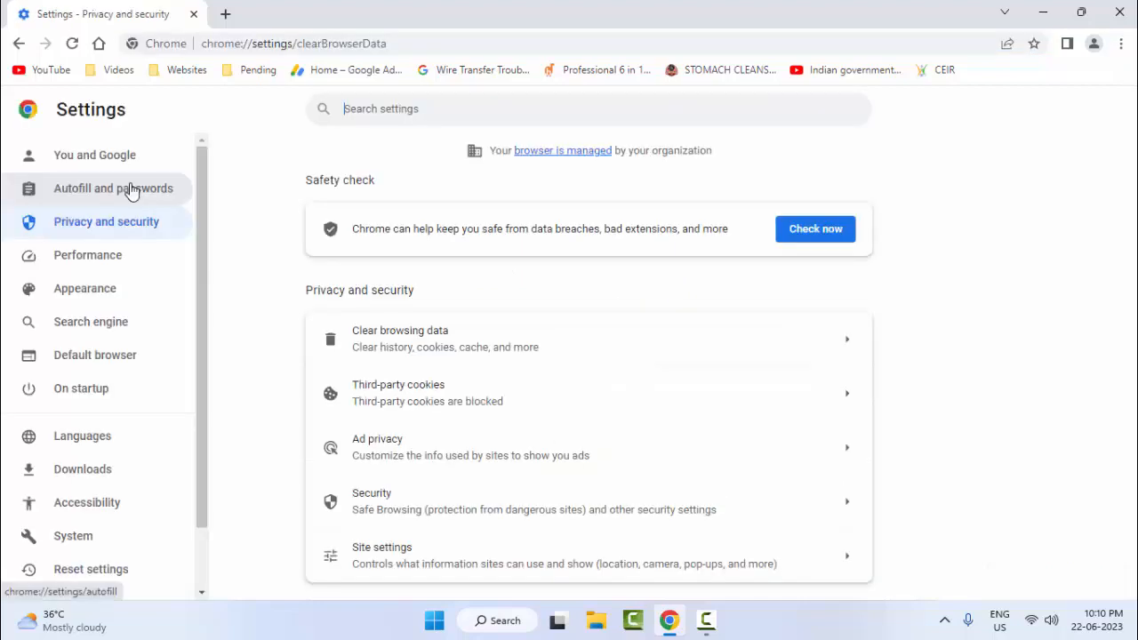
left_click(400, 338)
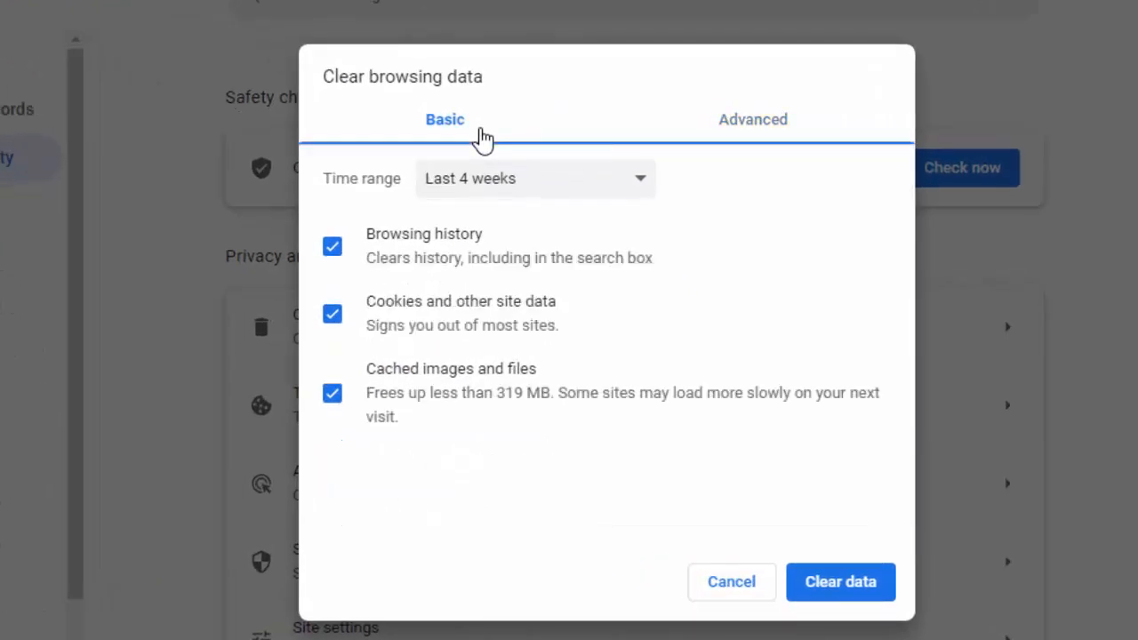
left_click(533, 178)
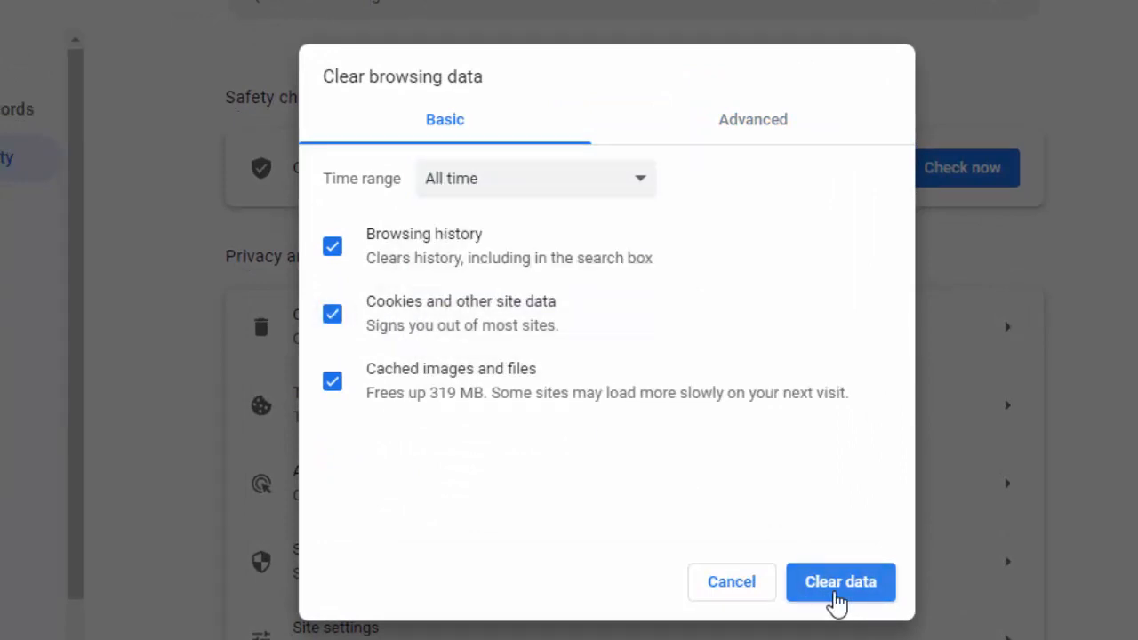
left_click(839, 581)
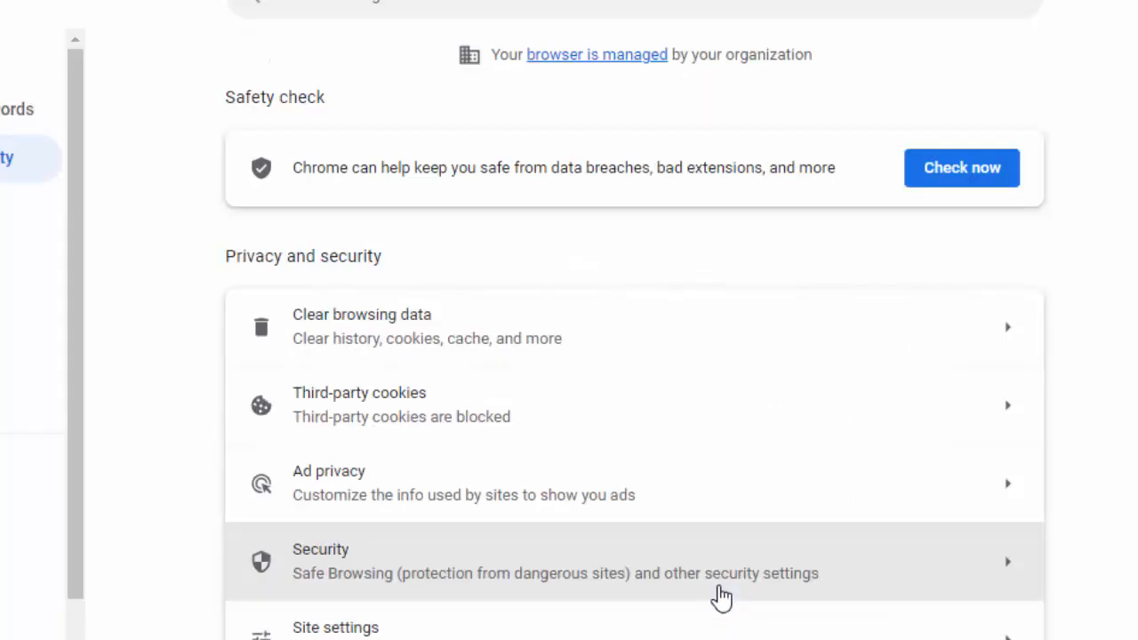
- Clear the Advanced data types for all time: passwords, autofill, site settings and hosted app data
left_click(361, 327)
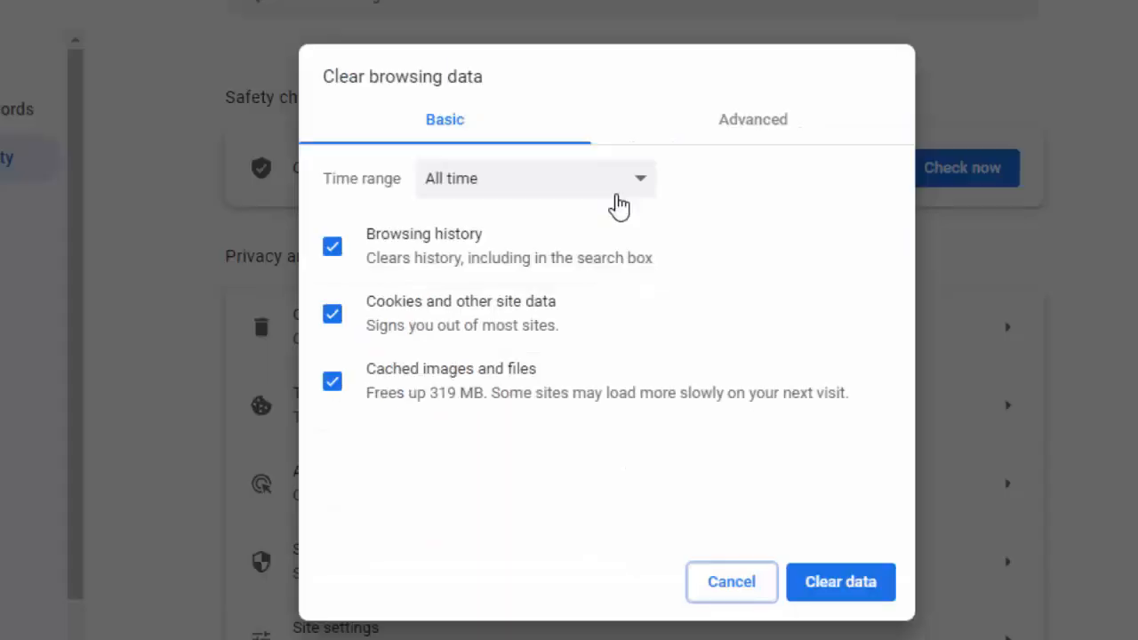
left_click(752, 119)
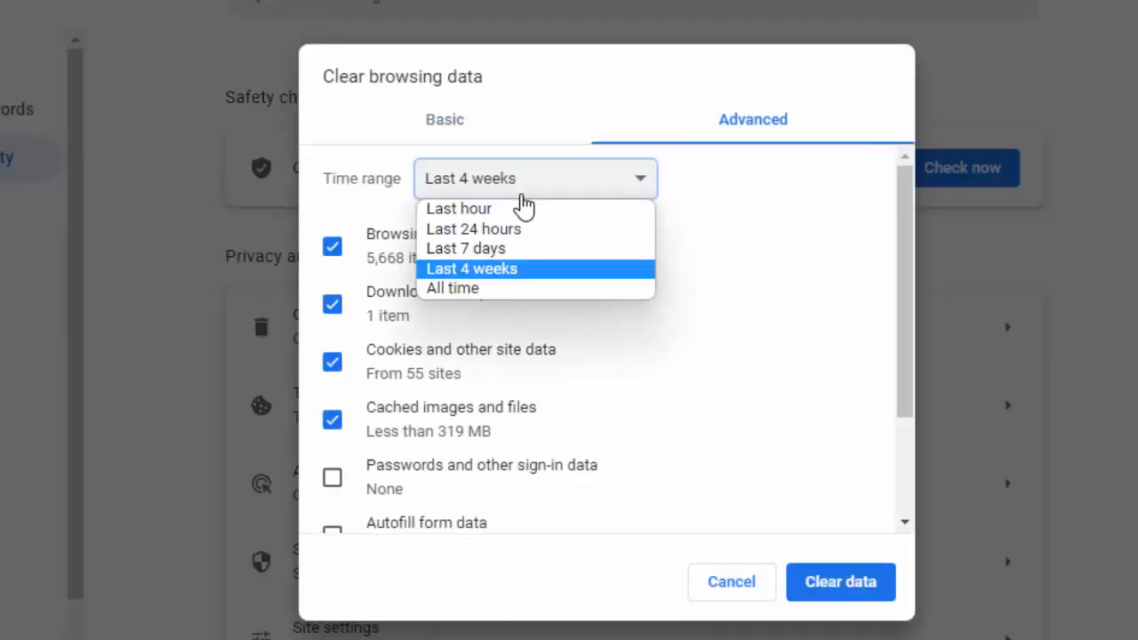
left_click(452, 288)
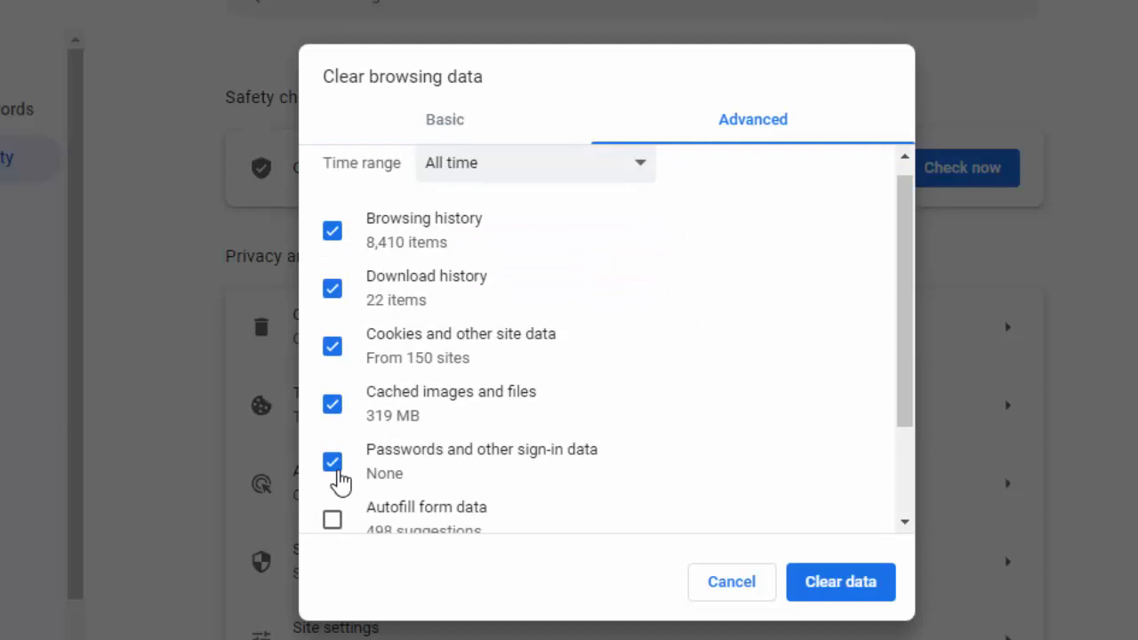
scroll("down", 3)
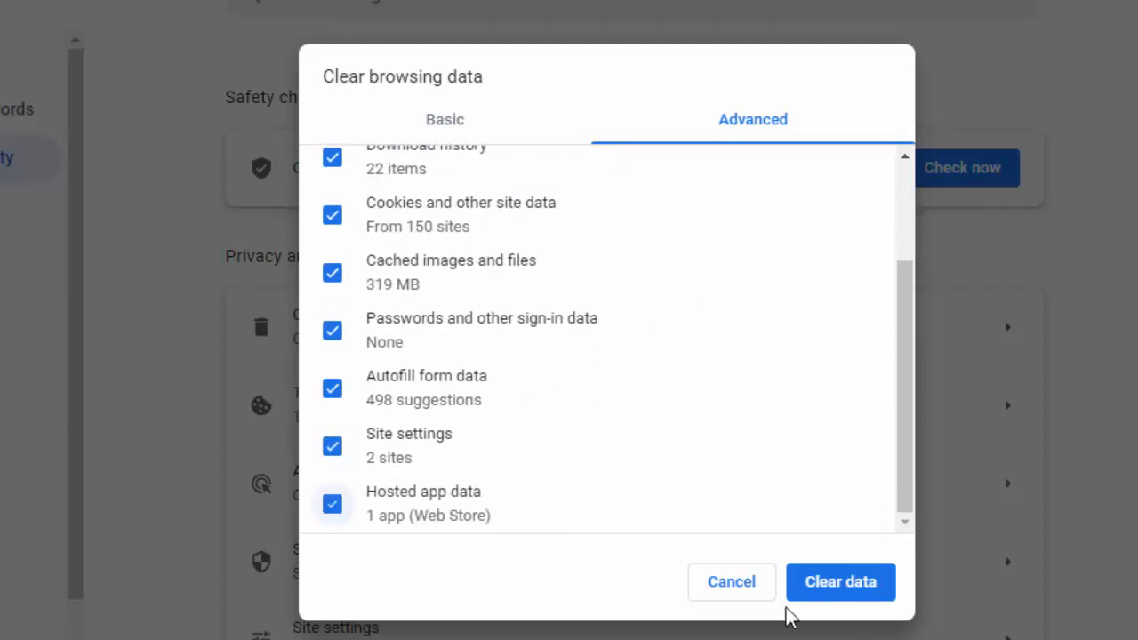
left_click(730, 581)
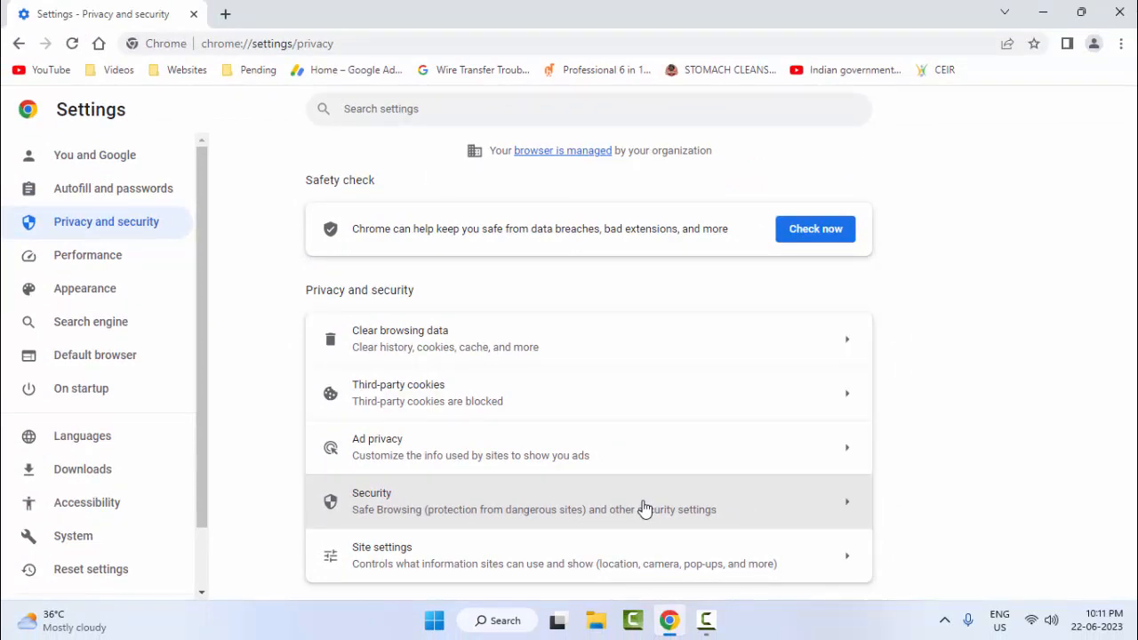
mouse_move(718, 447)
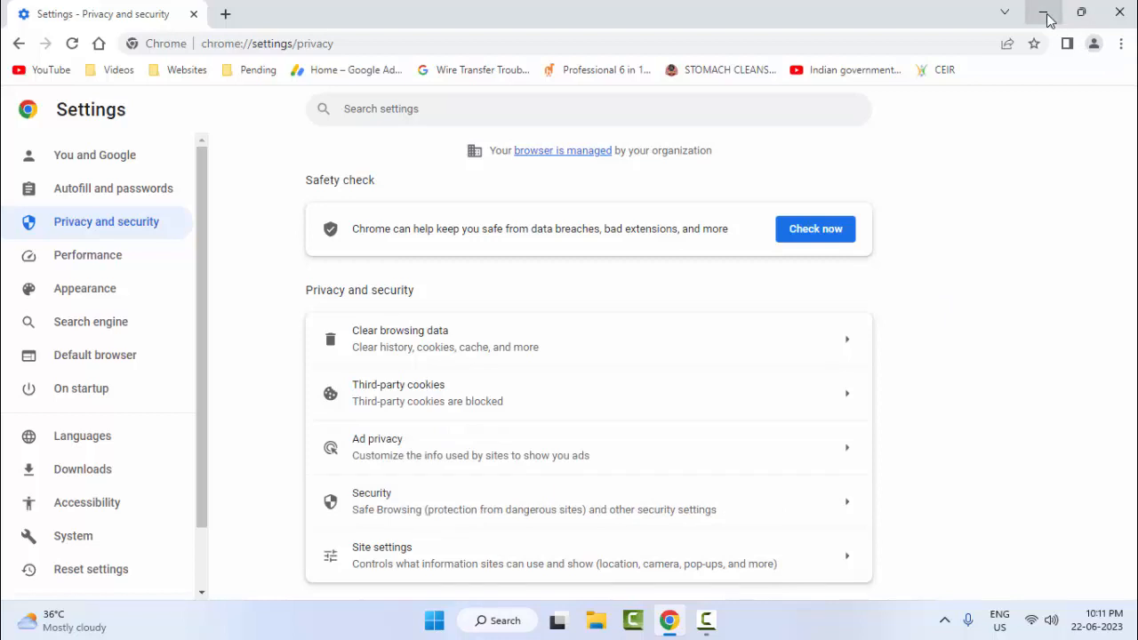
- Minimize Chrome to show the Windows desktop
left_click(1047, 17)
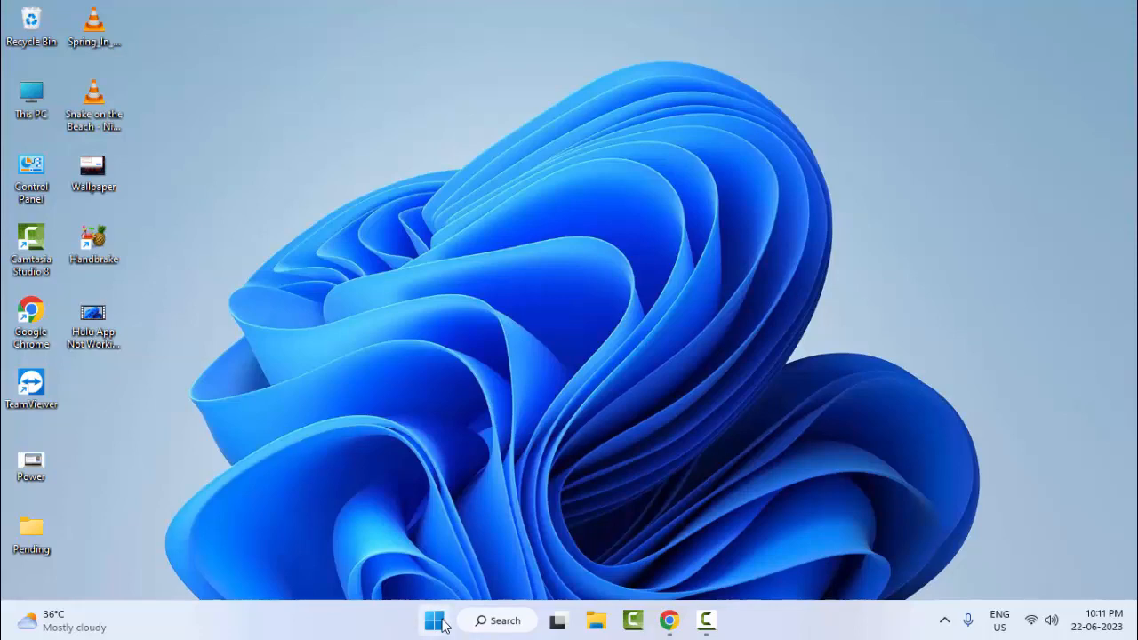
- Launch Command Prompt as administrator from a Start search for 'command prompt'
type("comman")
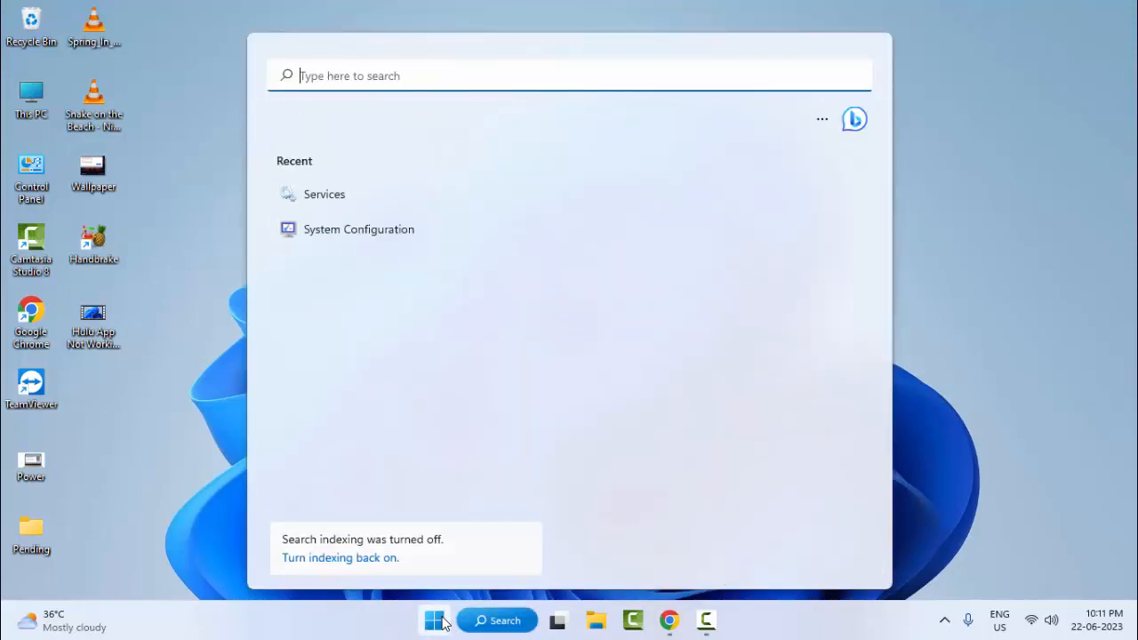
type("command prompt")
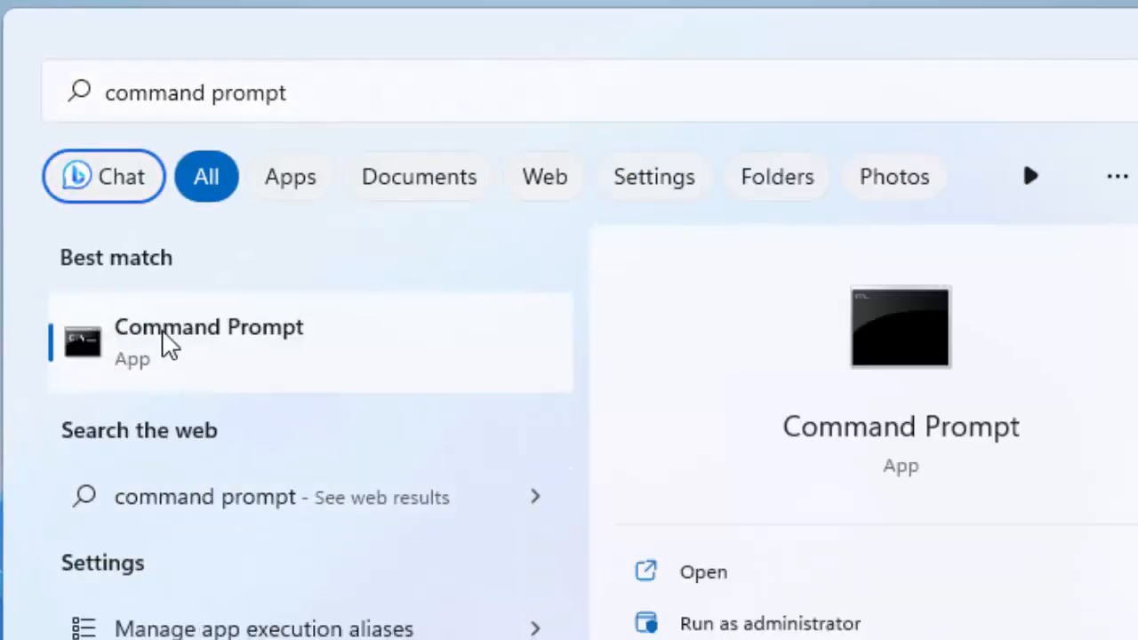
right_click(208, 342)
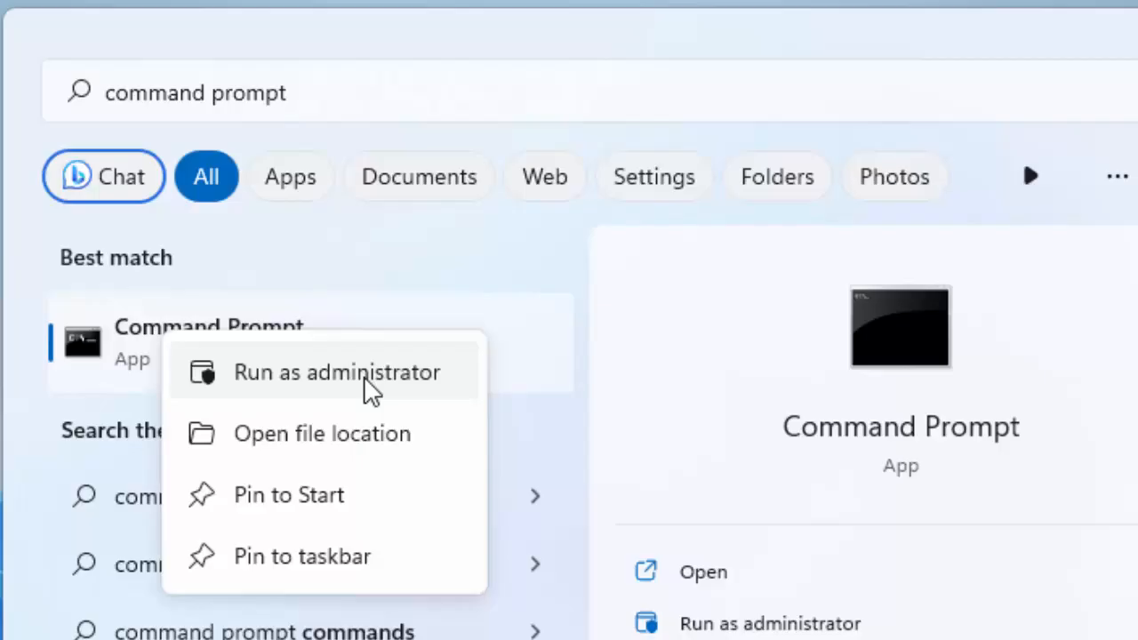
left_click(338, 372)
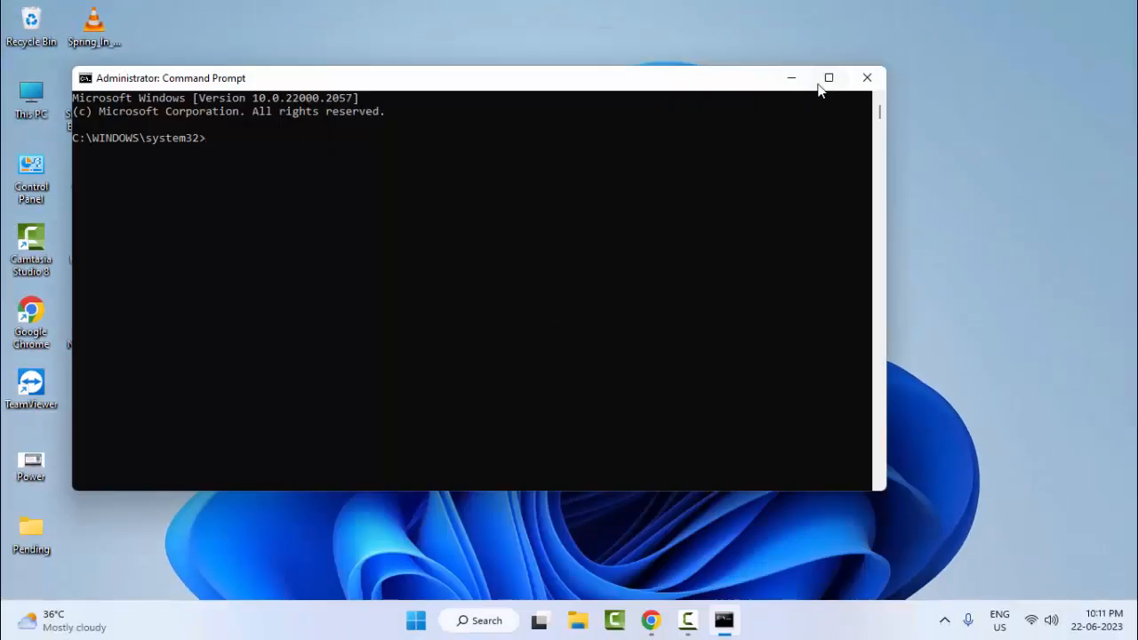
- Maximize the window and run ipconfig /release followed by ipconfig /flushdns
left_click(829, 78)
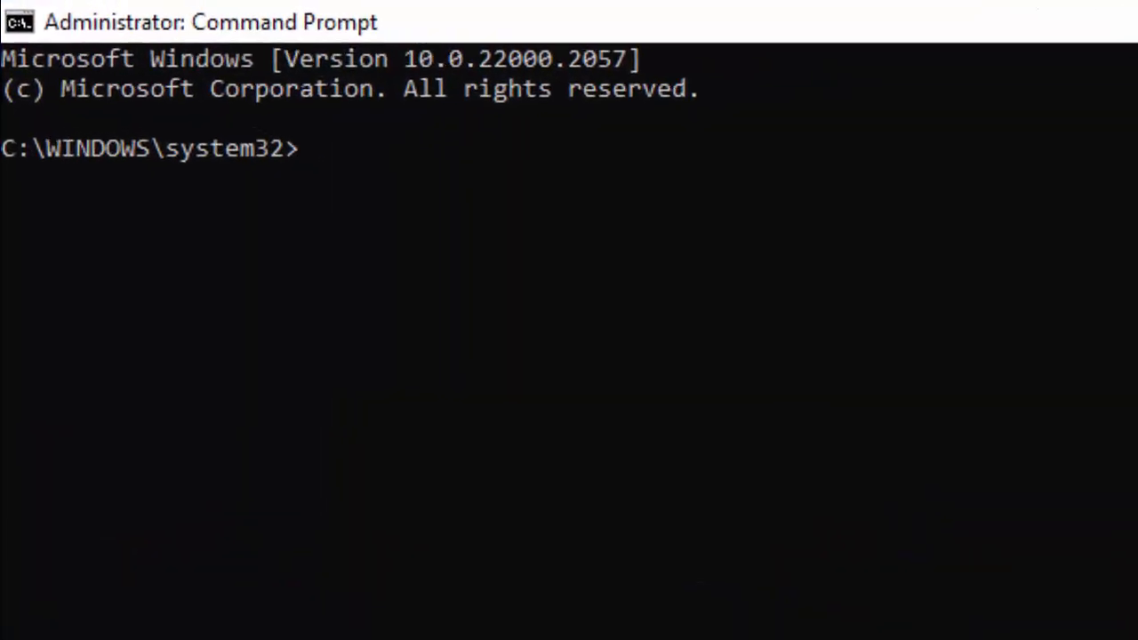
type("ipconfig")
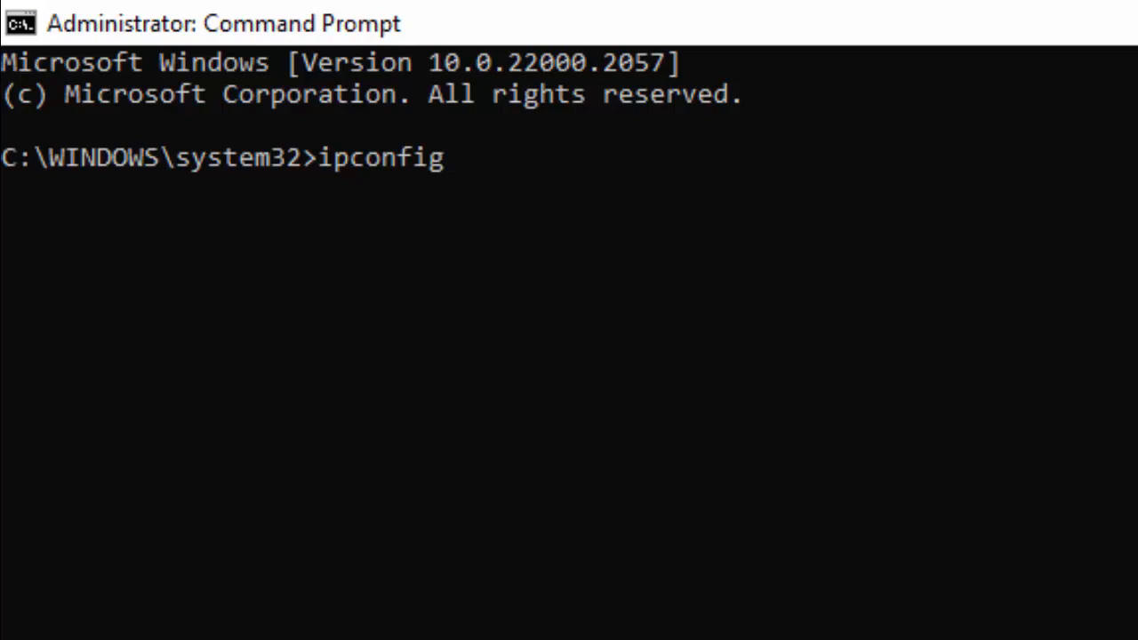
type("/")
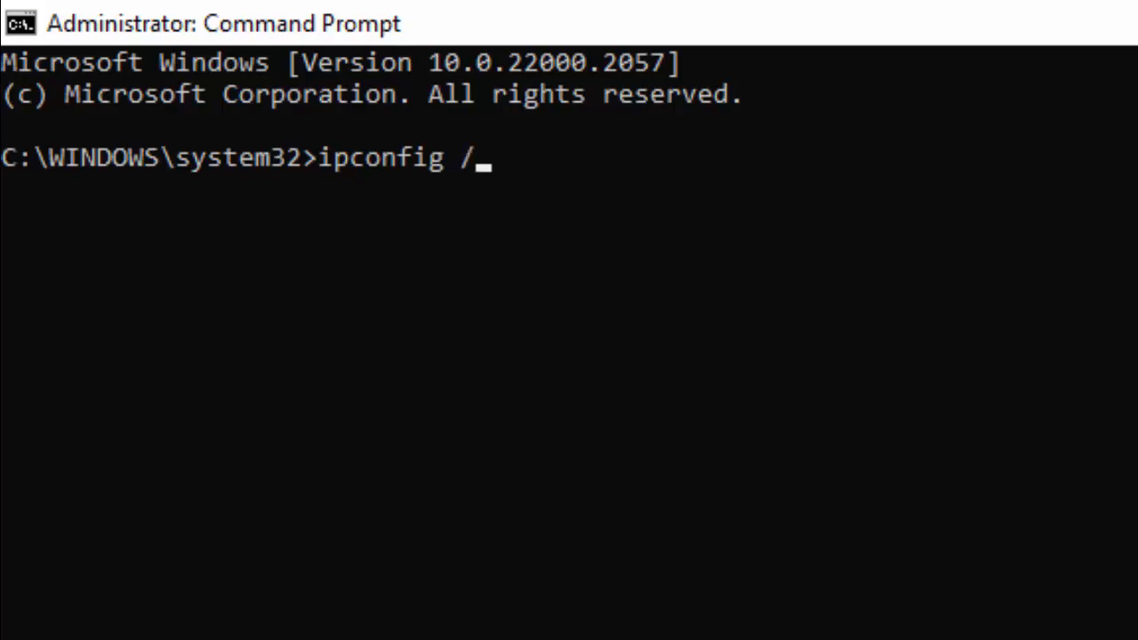
type("release")
type("ic")
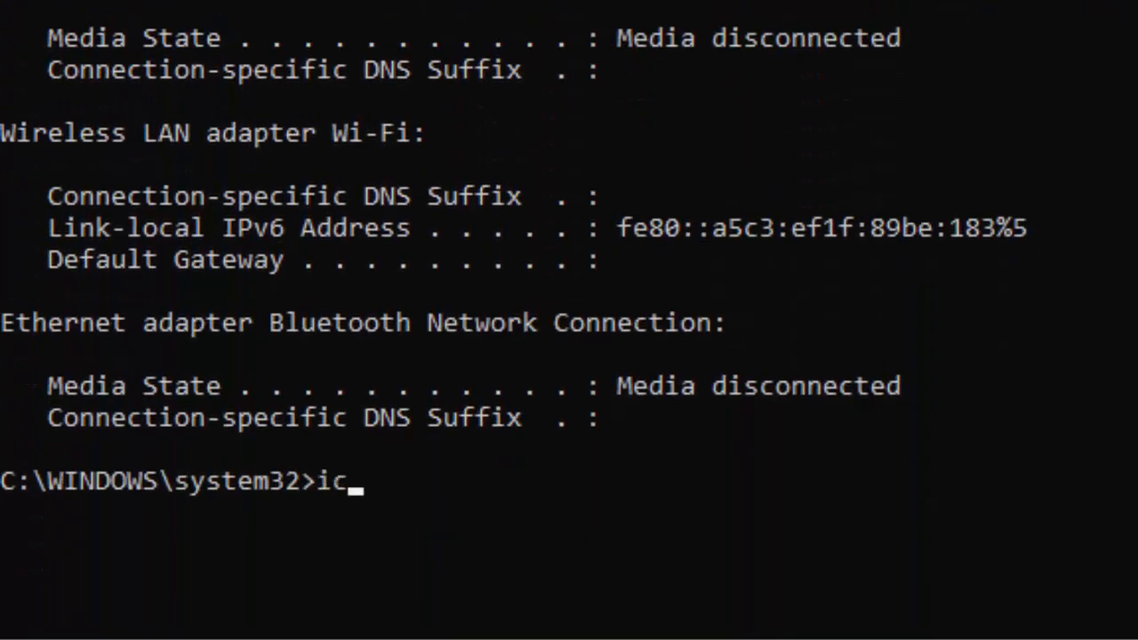
type("pconfig /flushdns")
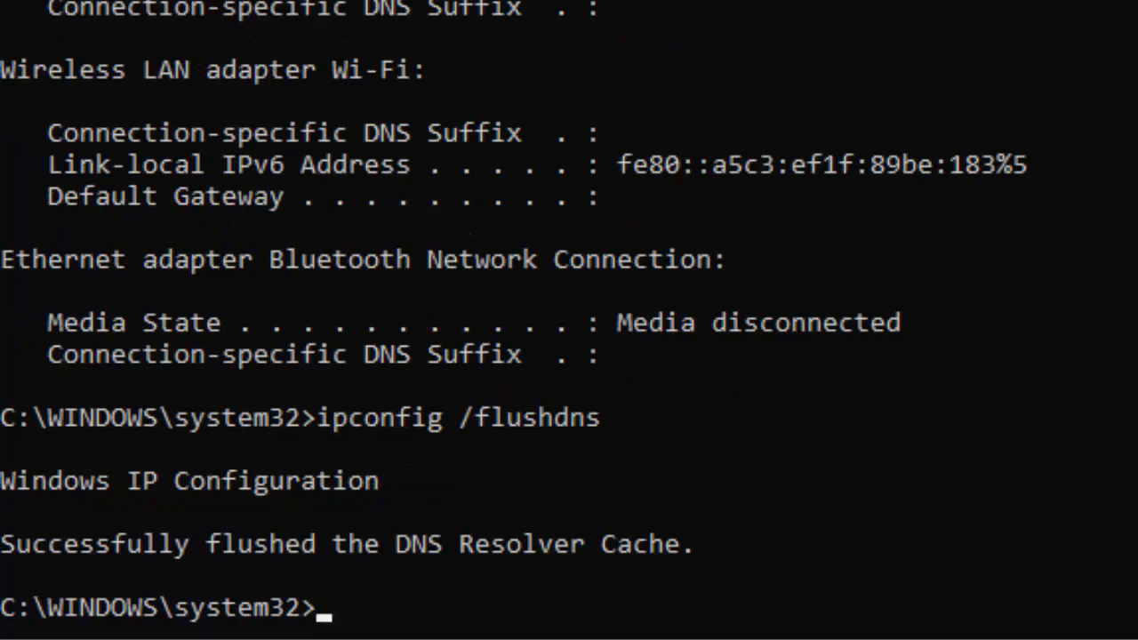
- Run ipconfig /renew and begin the netsh command
type("ipconfig /")
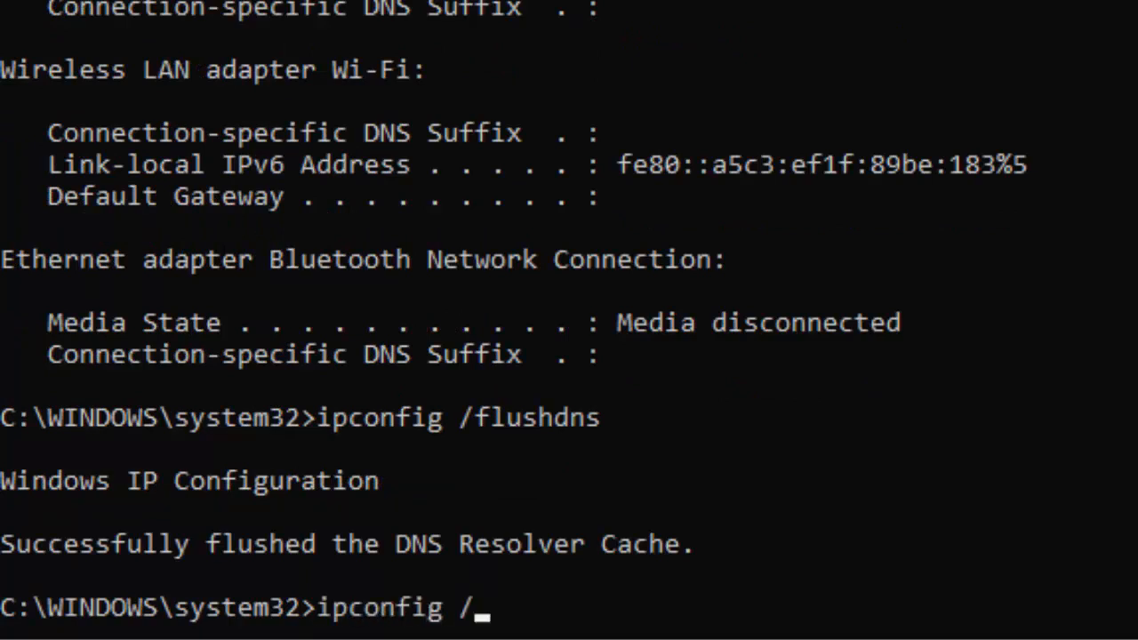
type("renew")
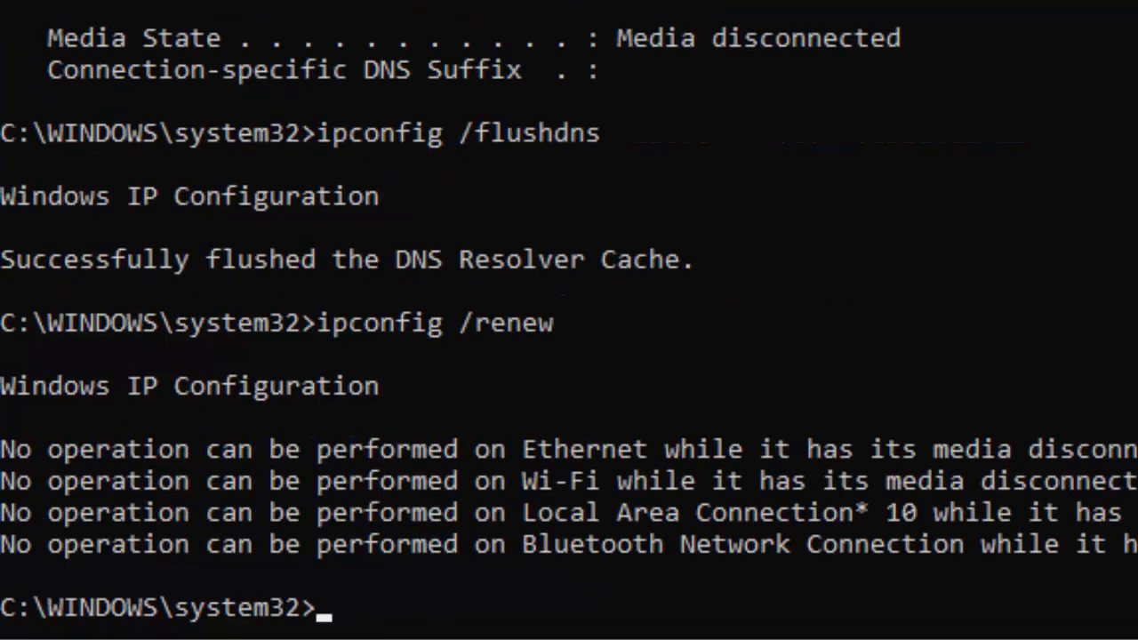
type("netsh in")
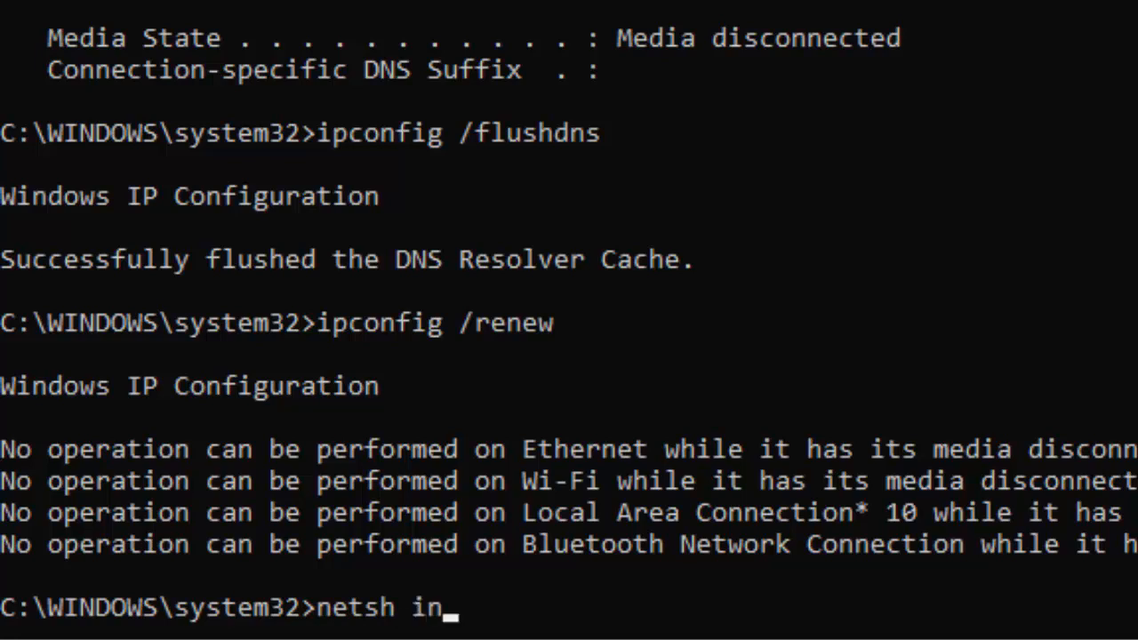
- Run netsh int ip reset and netsh winsock reset to reset TCP/IP and Winsock
type("t ip rese")
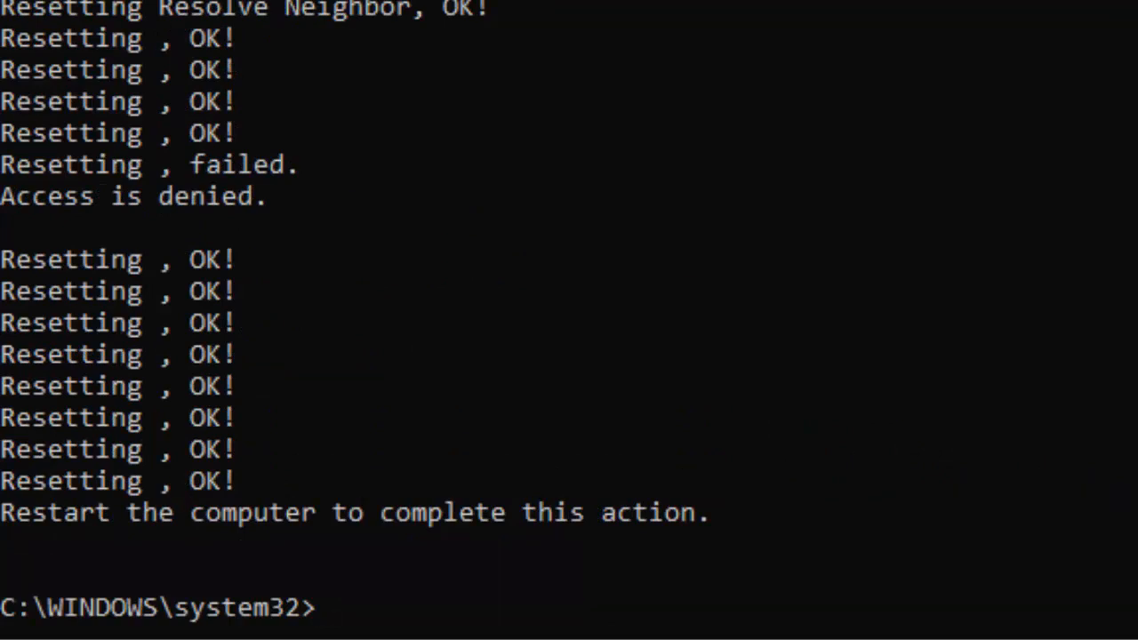
type("netsh winsock")
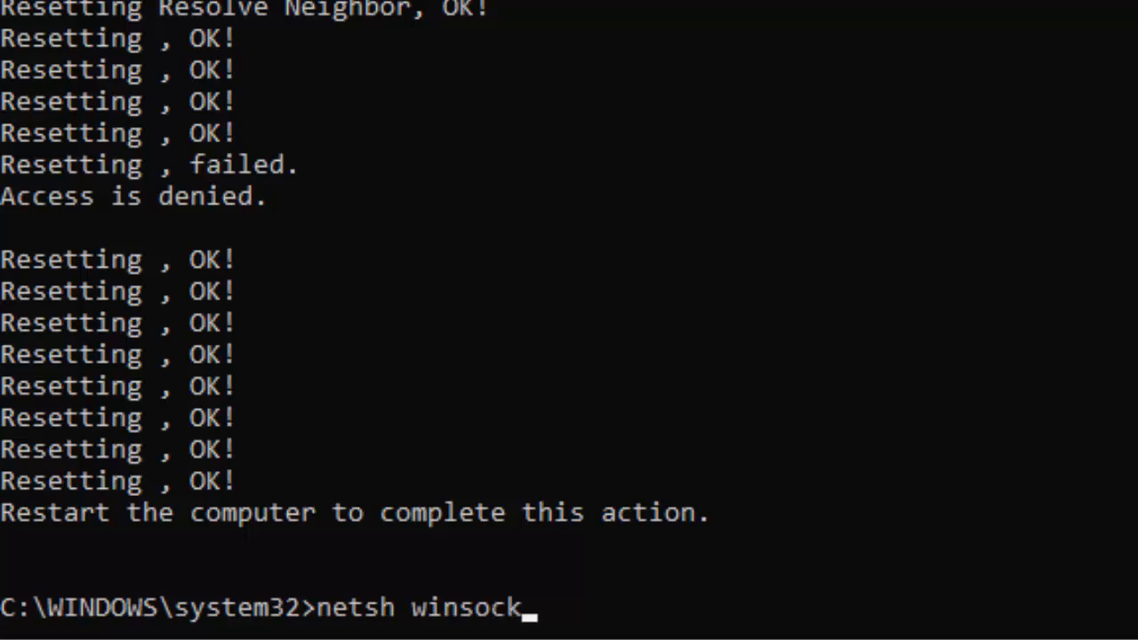
type("reset")
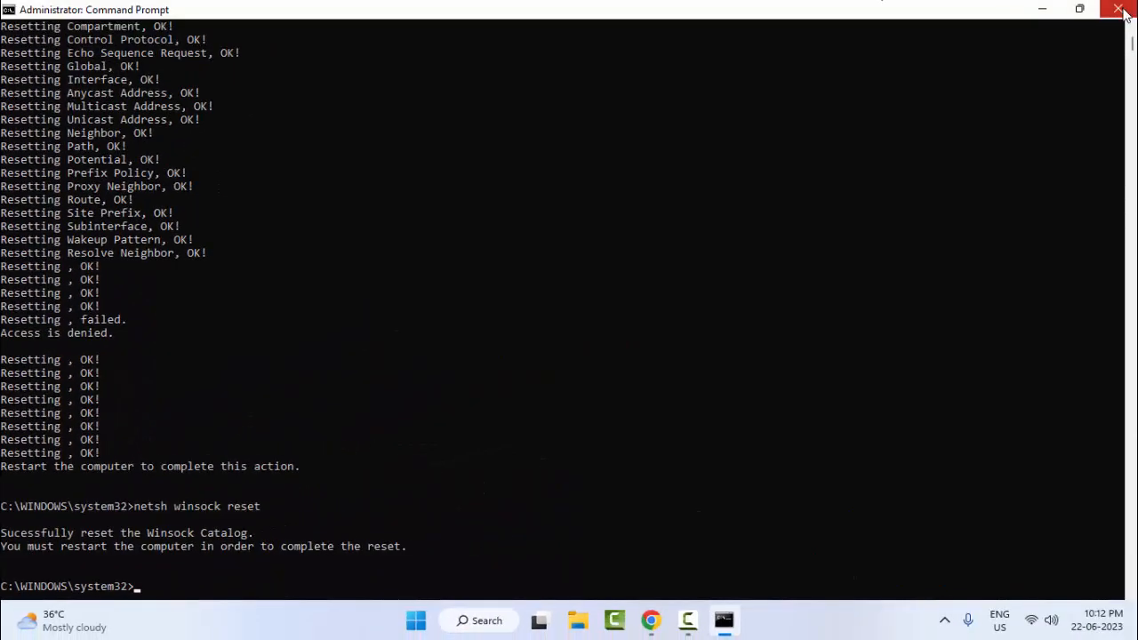
- Close the Command Prompt window to return to the desktop
left_click(1123, 9)
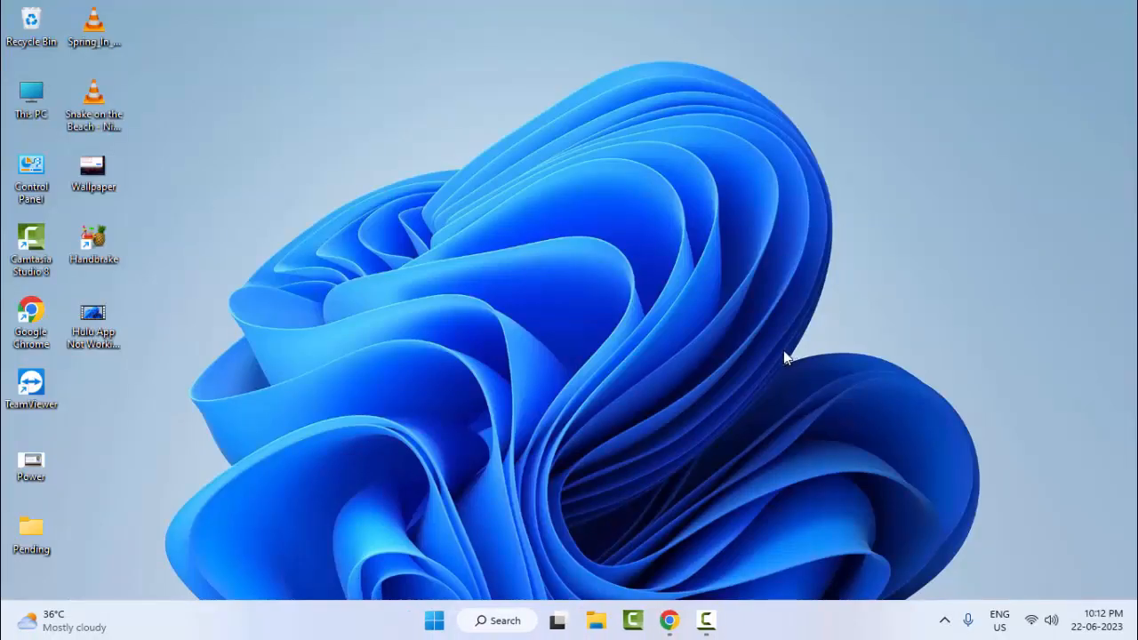
mouse_move(780, 361)
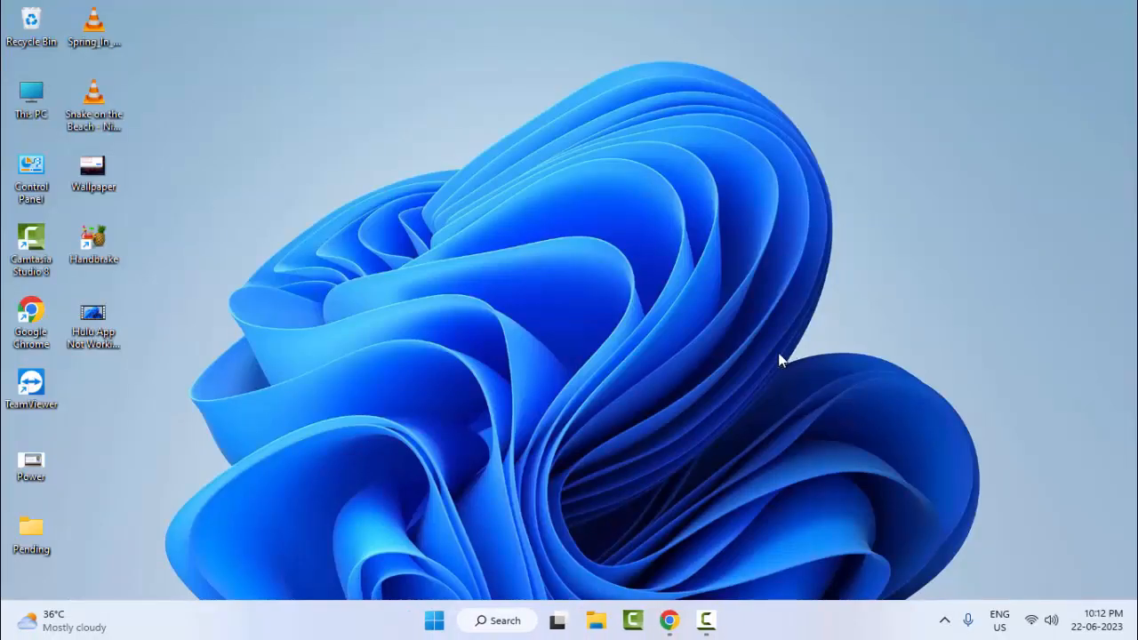
mouse_move(729, 385)
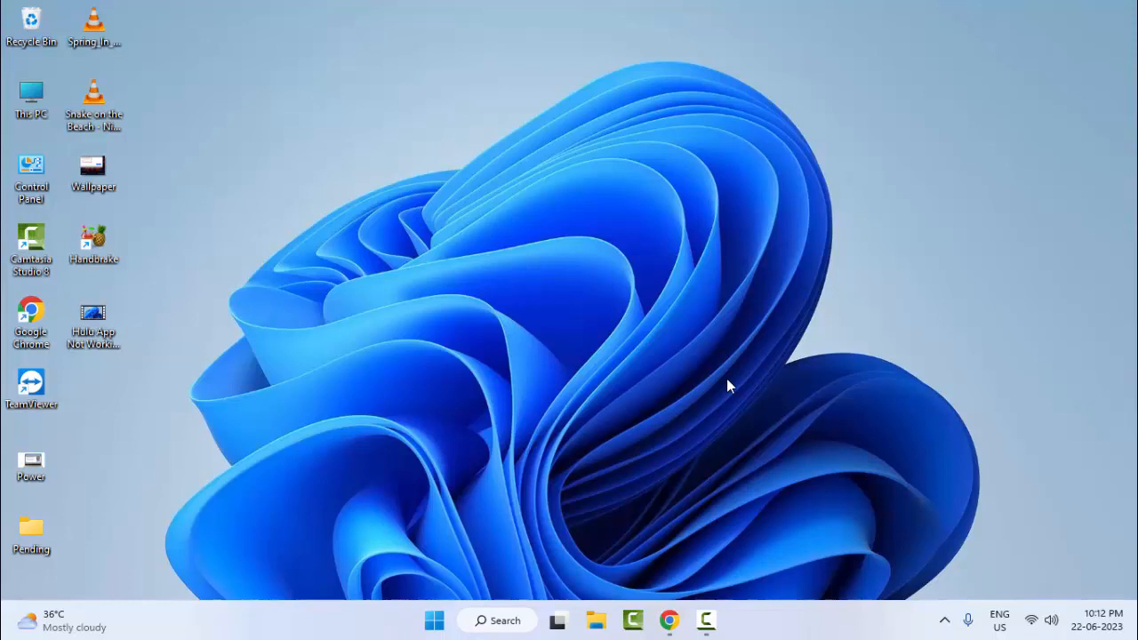
mouse_move(821, 377)
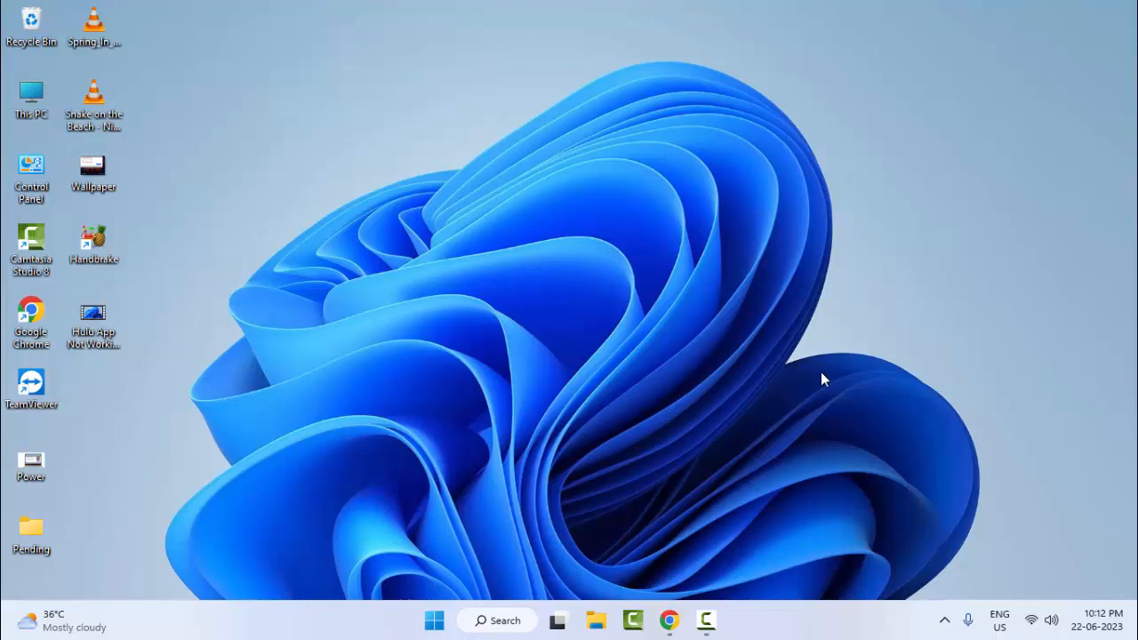